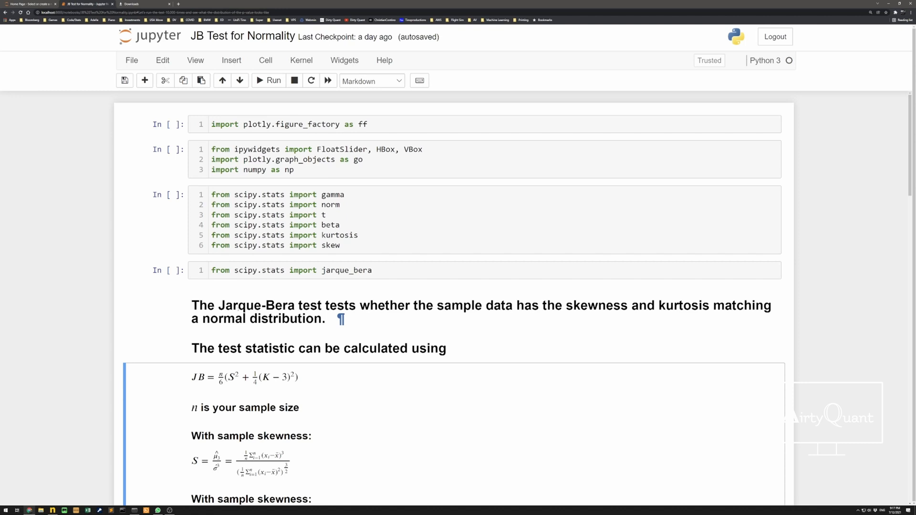
Scroll down to the duplicate 'With sample skewness' heading to relabel it as Kurtosis.
scroll("down", 3)
type("Kurtosi")
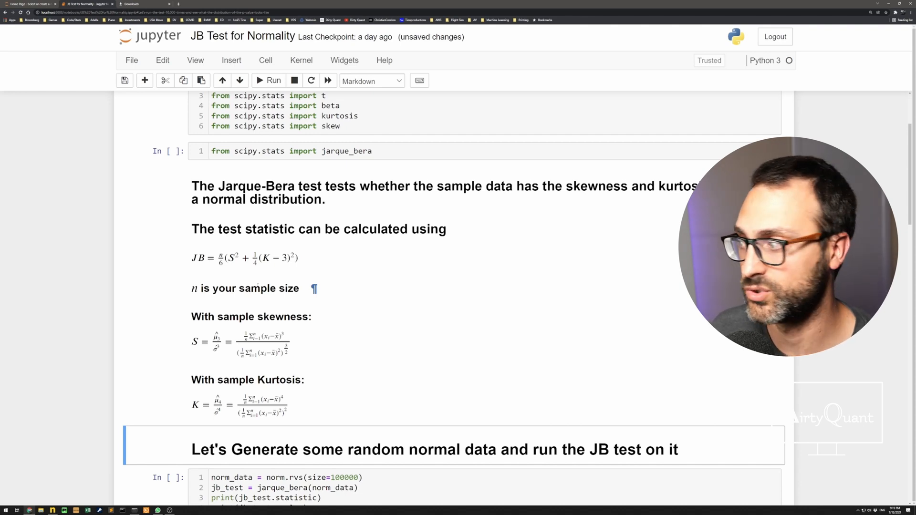
Inspect the norm_data sampling code in the normal-data Jarque-Bera test cell.
scroll("down", 3)
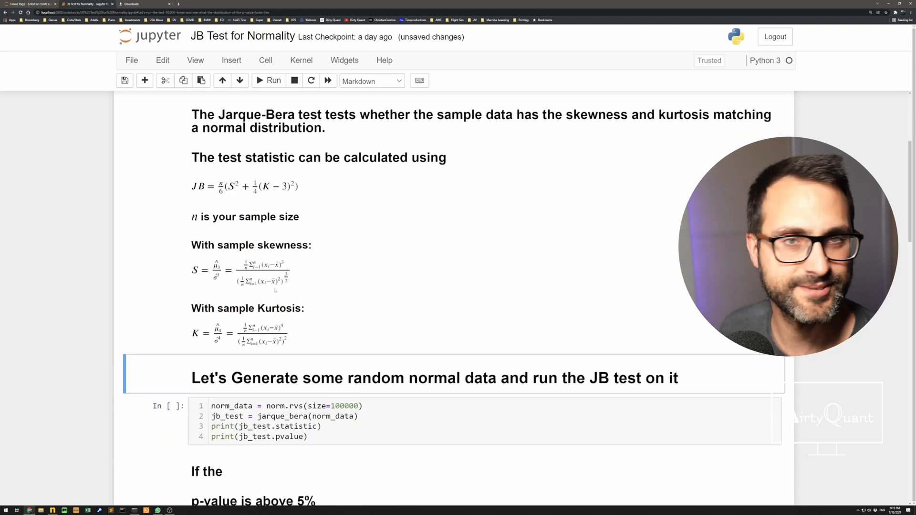
scroll("down", 3)
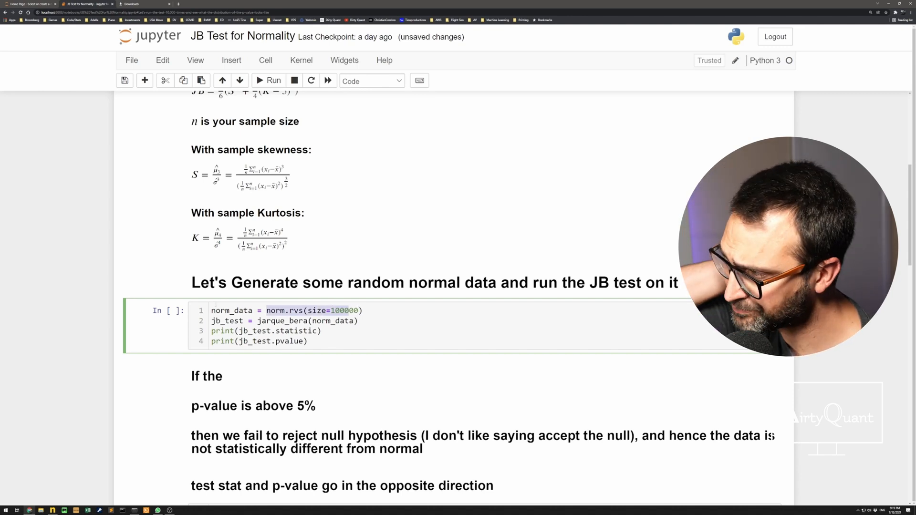
double_click(231, 311)
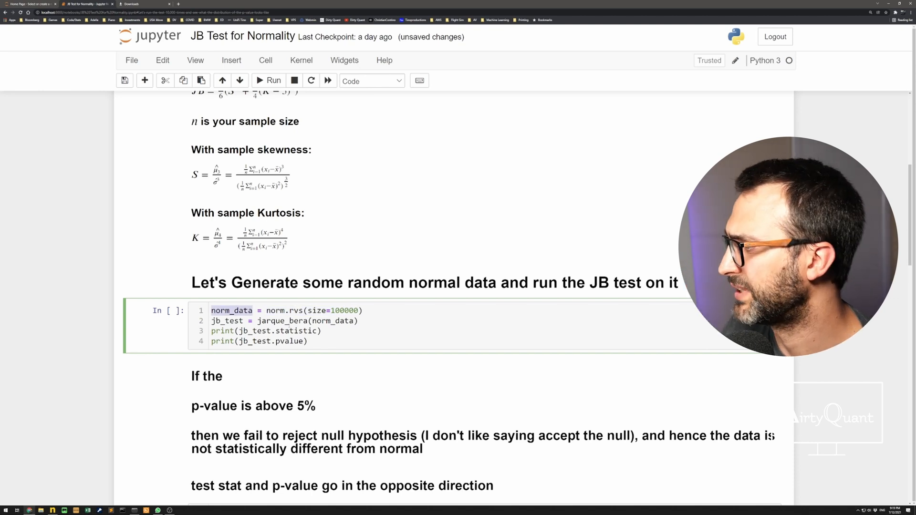
double_click(281, 320)
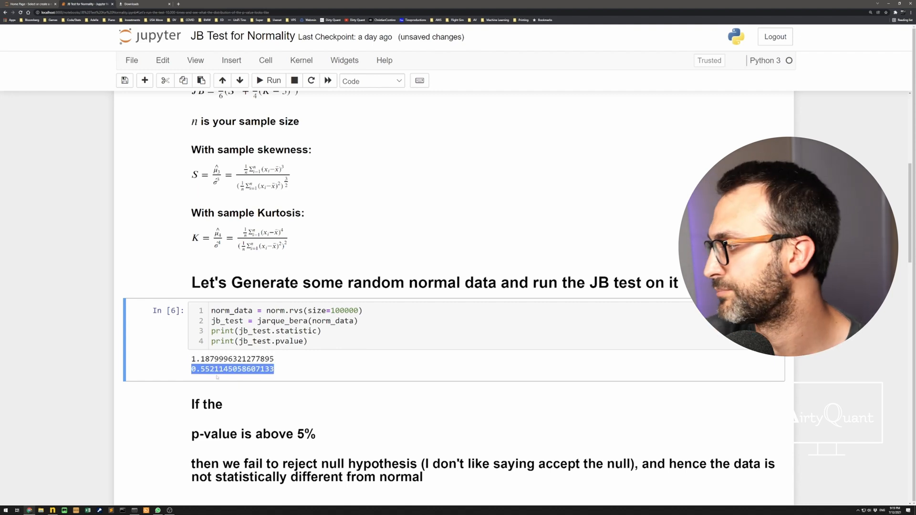
scroll("down", 3)
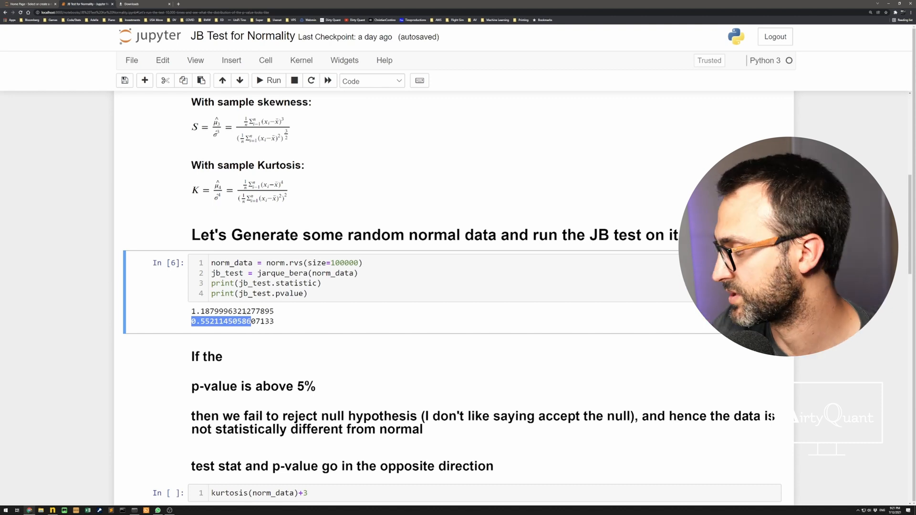
View the kurtosis function's docstring and select the kurtosis calculation line.
scroll("down", 3)
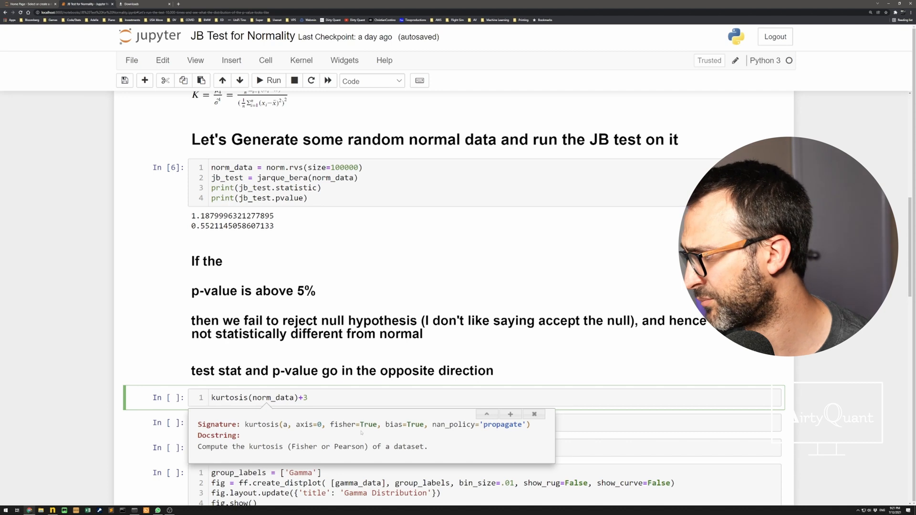
left_click(308, 398)
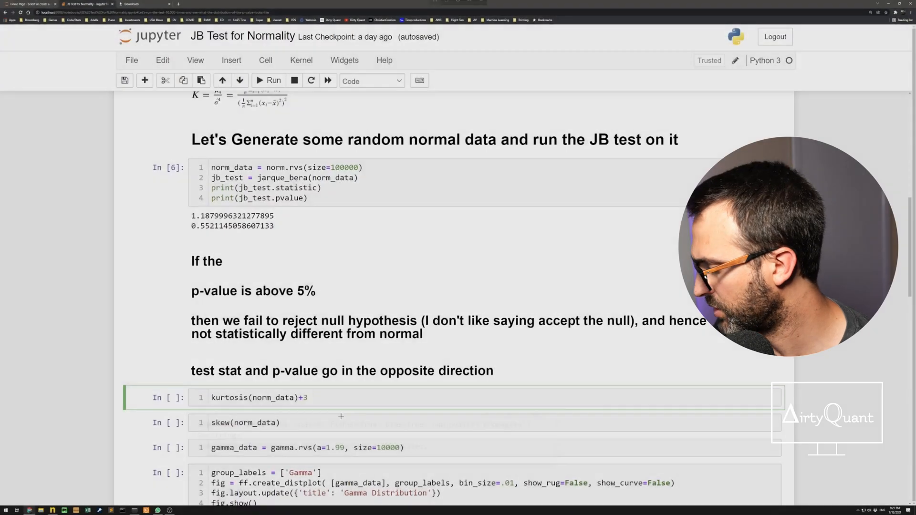
key("shift+Tab")
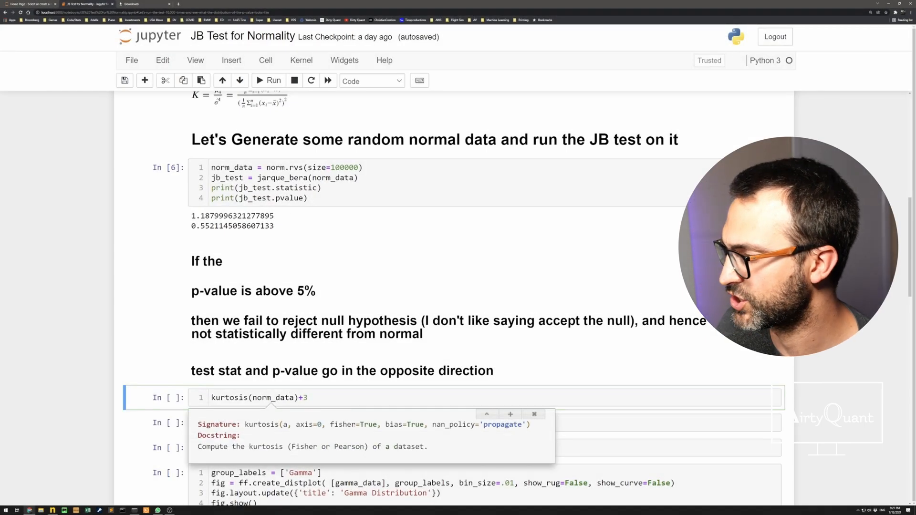
scroll("down", 3)
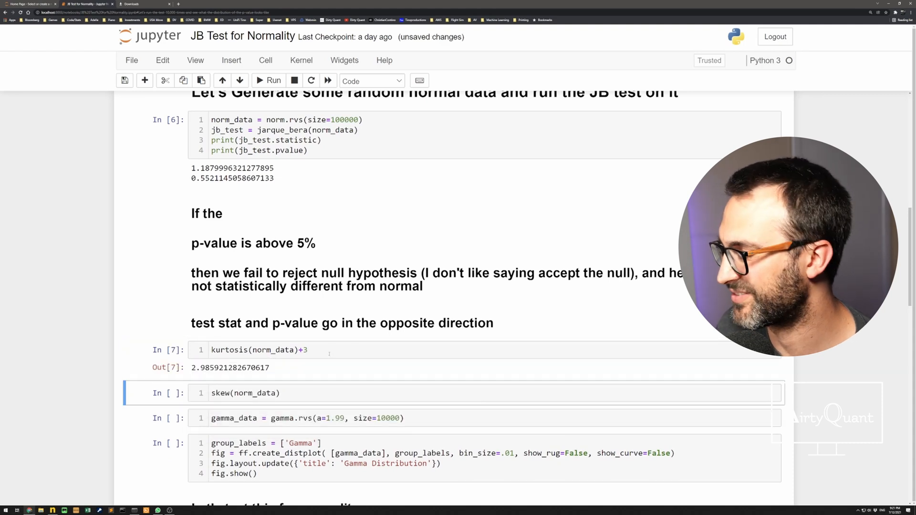
triple_click(229, 367)
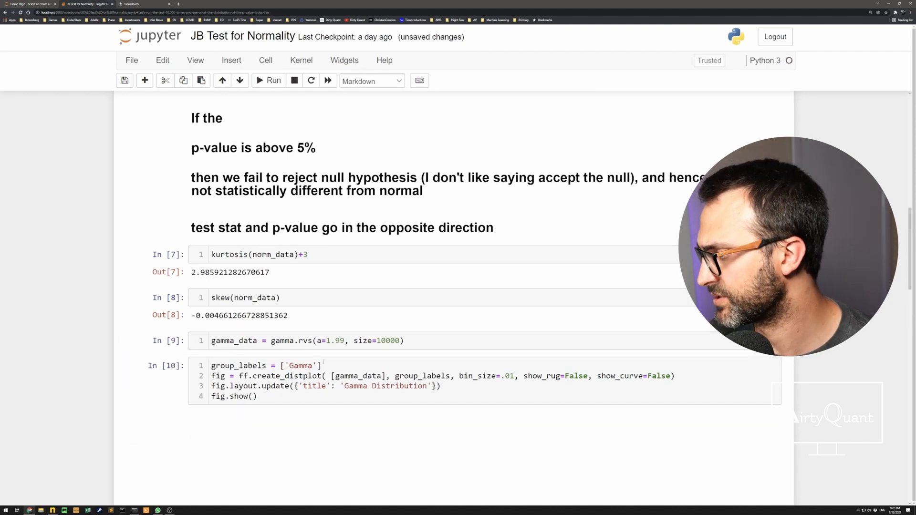
Select the create_distplot cell, then the JB test cell for the gamma data.
left_click(268, 80)
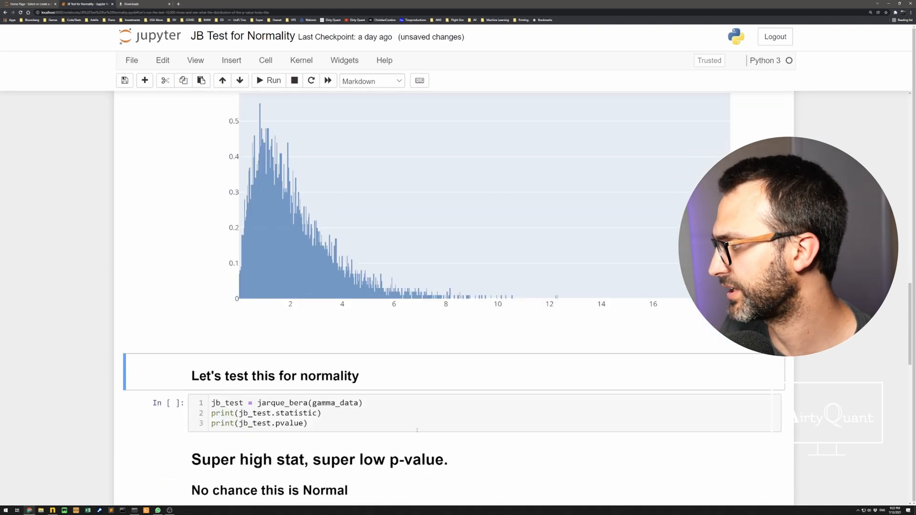
left_click(269, 81)
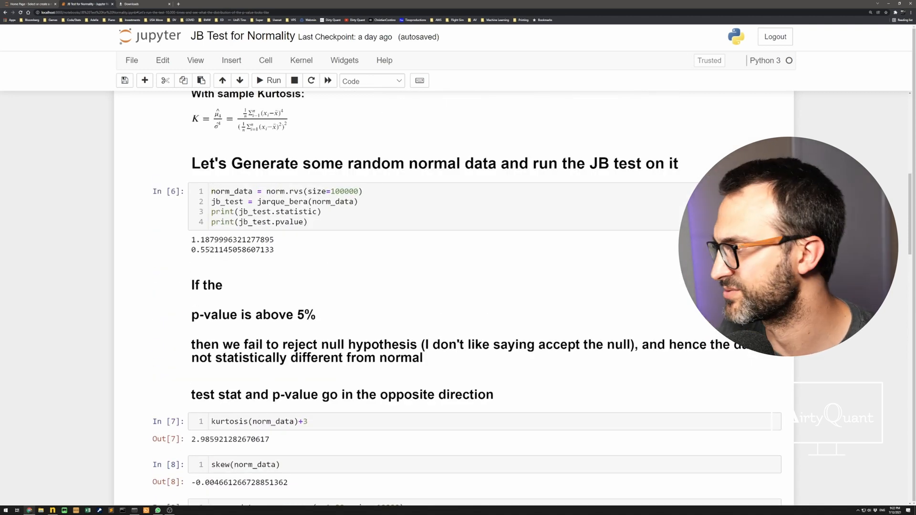
Scroll through the 10,000-run jarque_bera loop and select the p-value histogram cell.
scroll("down", 3)
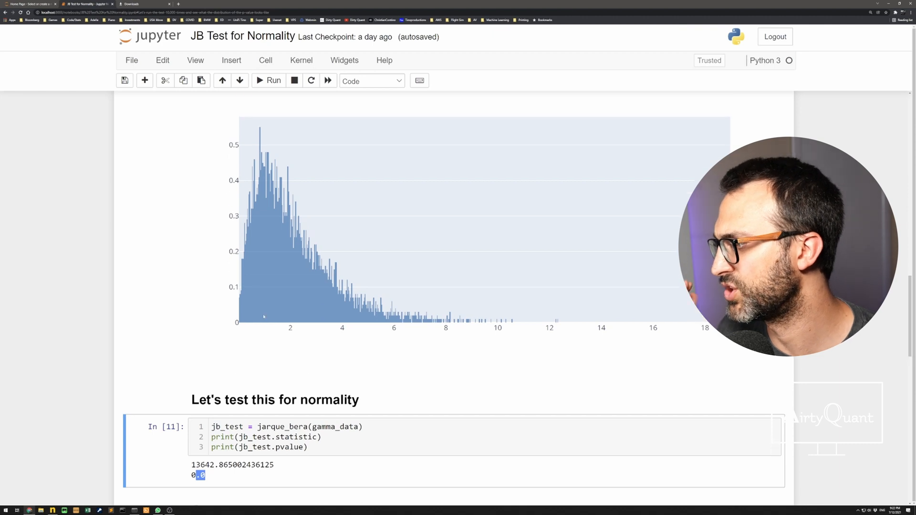
mouse_move(263, 314)
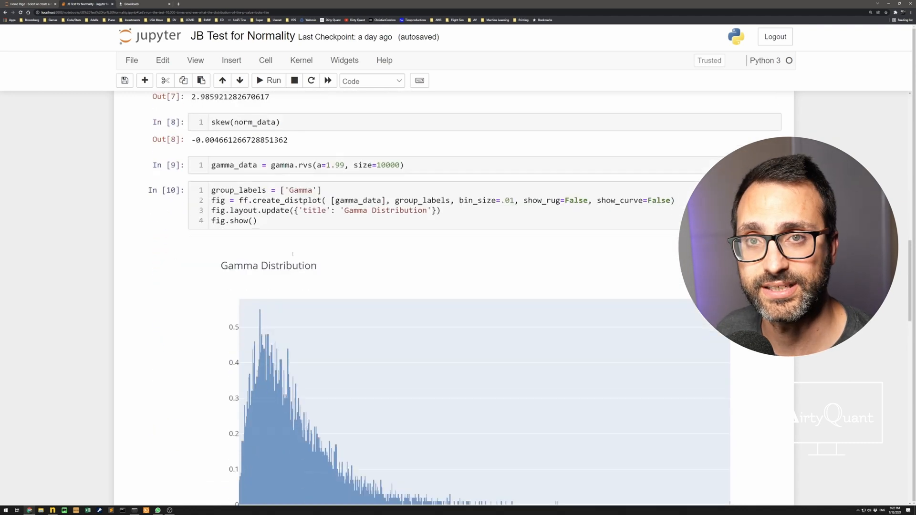
scroll("down", 3)
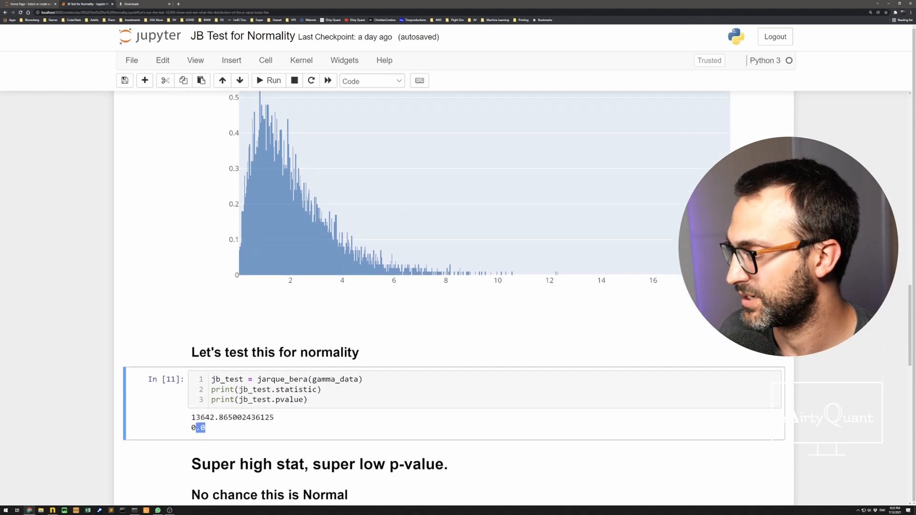
scroll("down", 3)
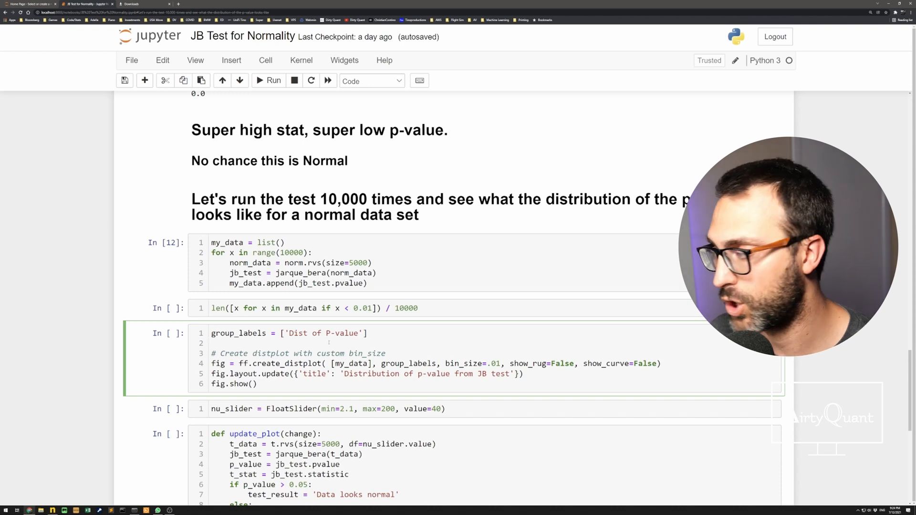
left_click(273, 81)
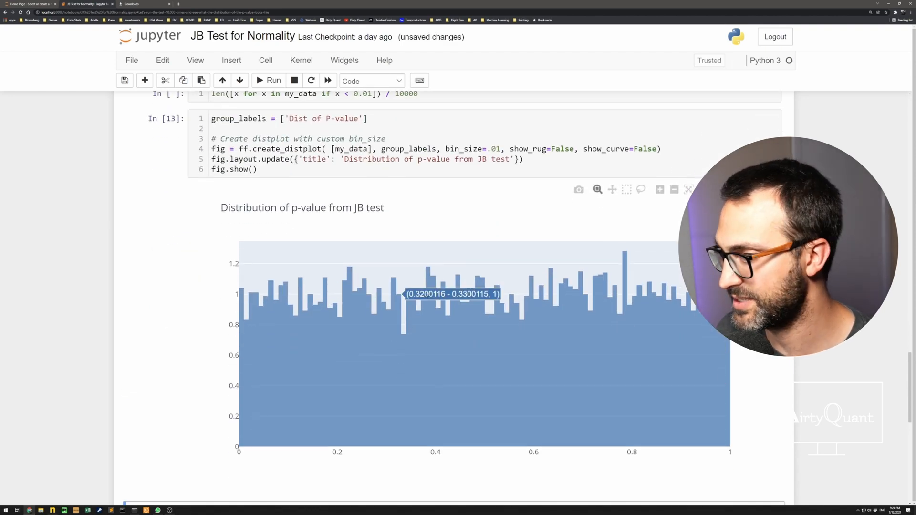
mouse_move(443, 292)
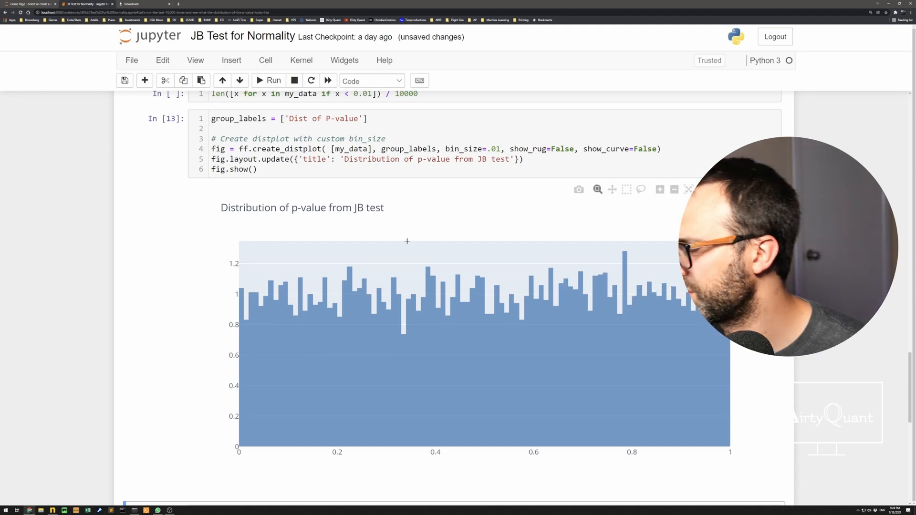
Scroll to the len(...)/10000 cell giving the 0.0104 share below 0.01.
scroll("down", 3)
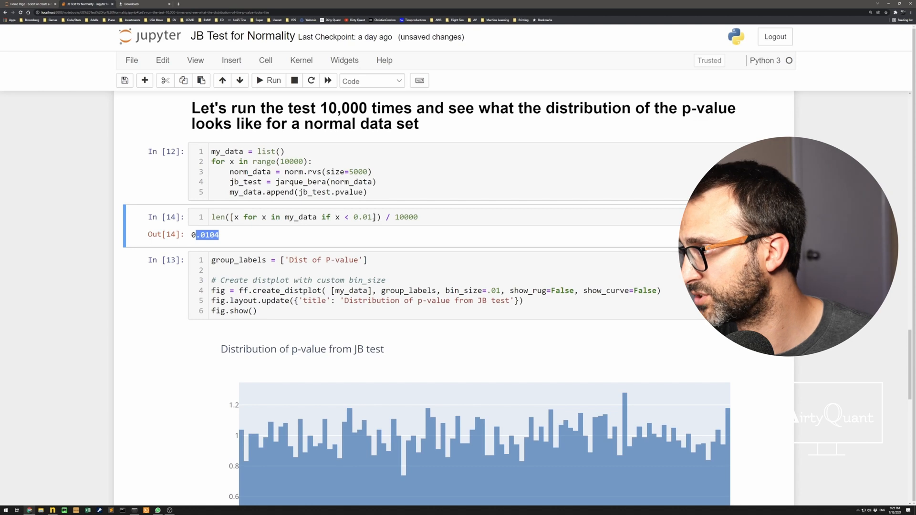
Scroll past the distplot output to the update_plot, observe, FigureWidget and VBox cells.
scroll("down", 3)
type("5")
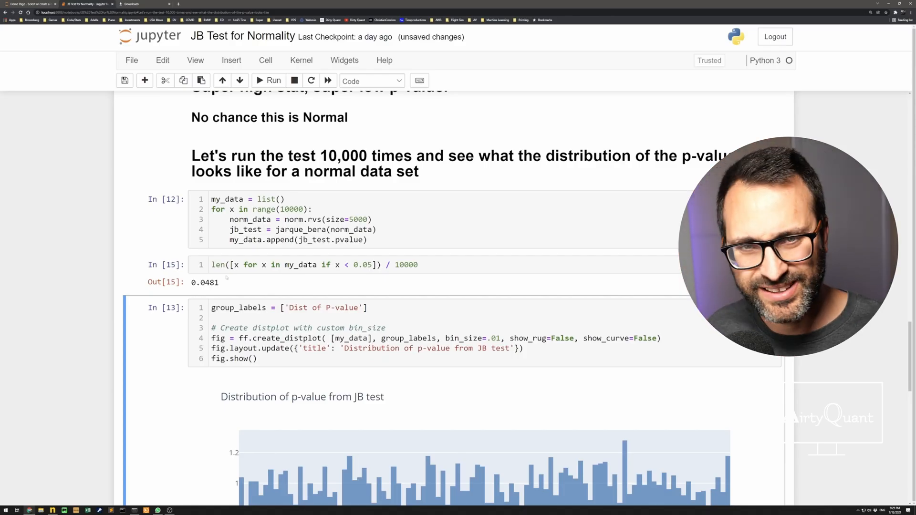
scroll("down", 3)
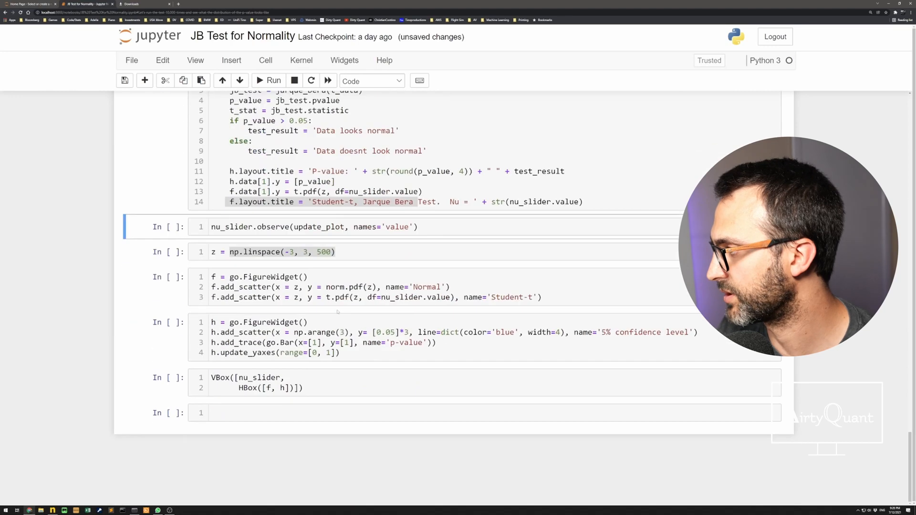
Build the Student-t slider widget and raise Nu to its maximum of 200.
left_click(273, 81)
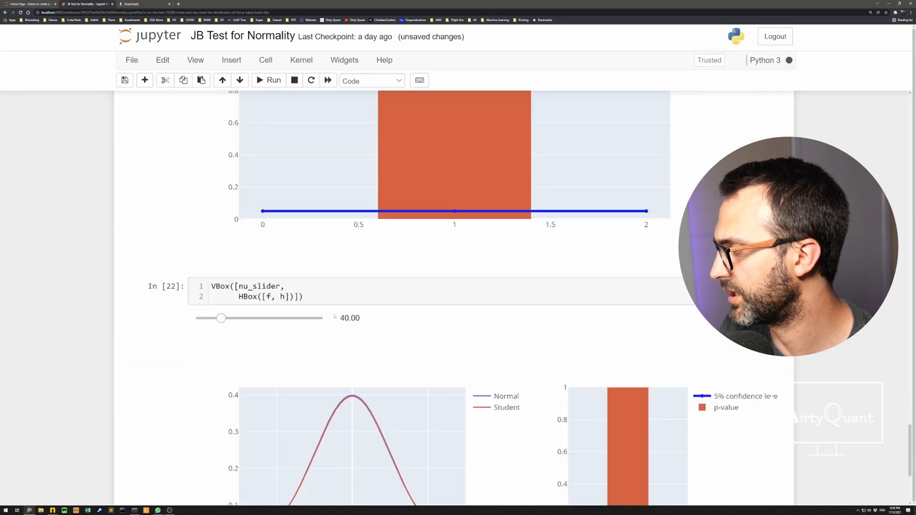
scroll("down", 3)
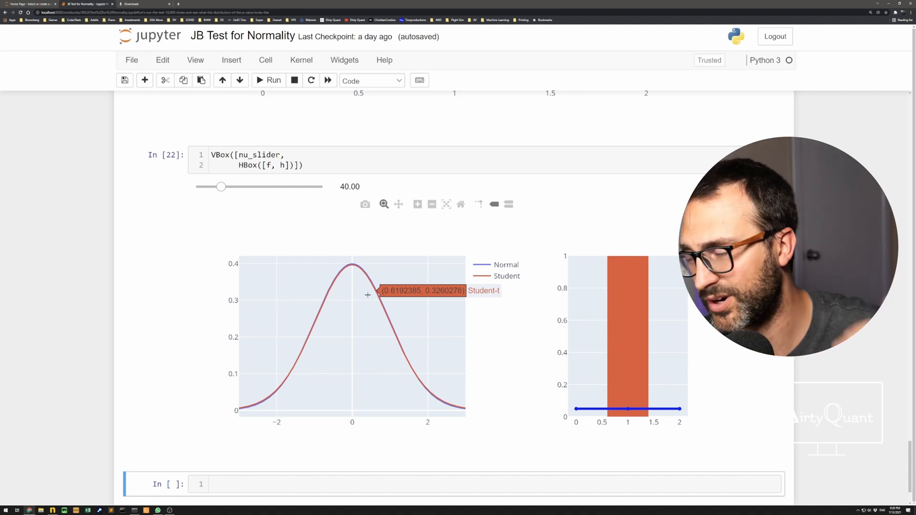
left_click_drag(221, 187, 323, 186)
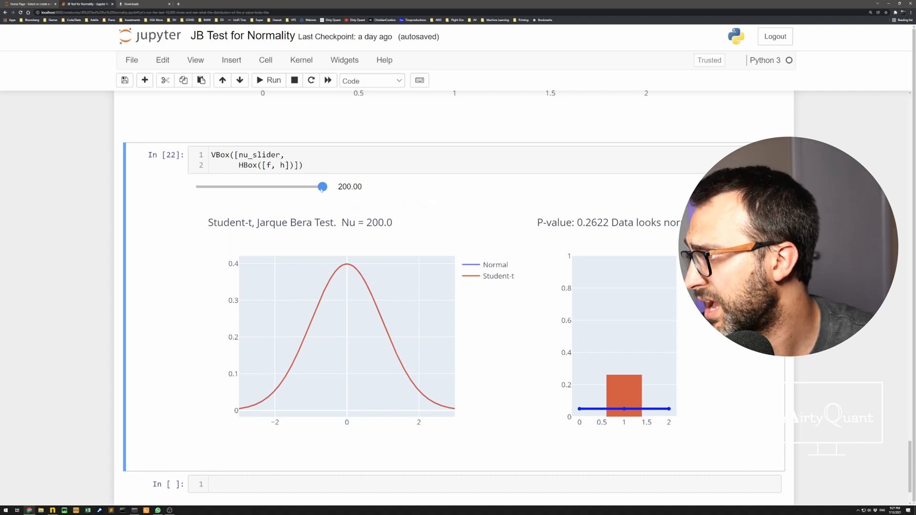
Lower Nu from 200 to about 183, dropping the p-value to 0.0089.
left_click_drag(322, 186, 318, 186)
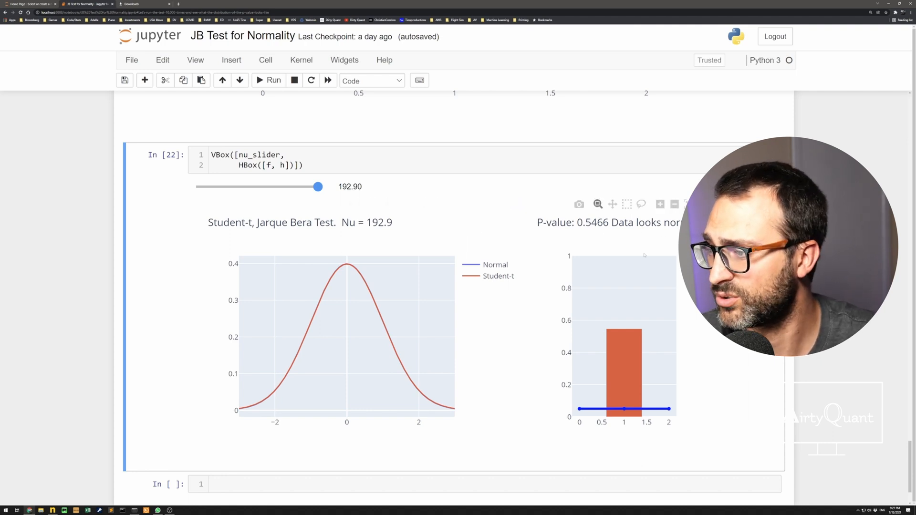
left_click_drag(317, 186, 317, 186)
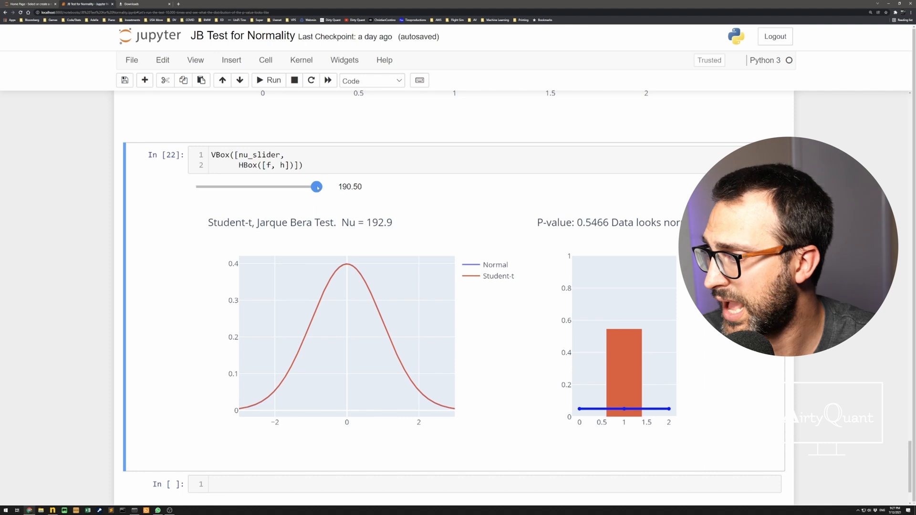
left_click_drag(317, 186, 314, 187)
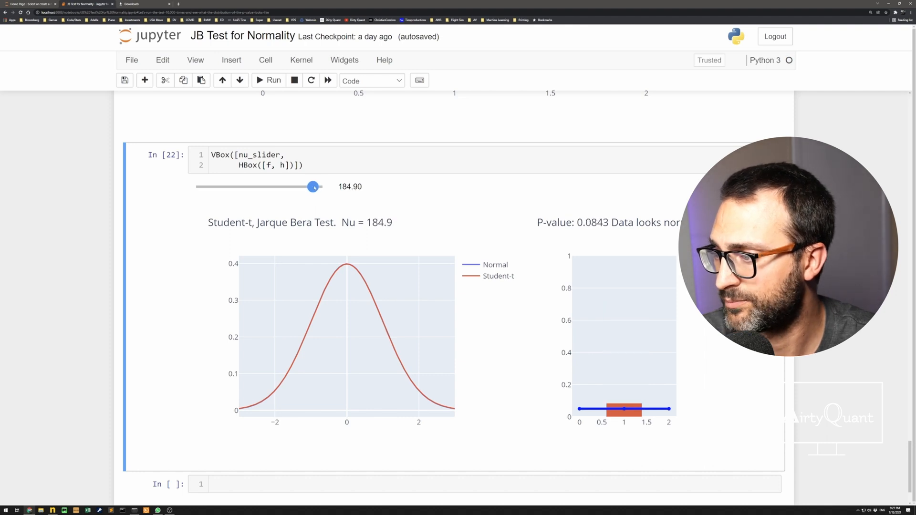
left_click_drag(314, 187, 312, 187)
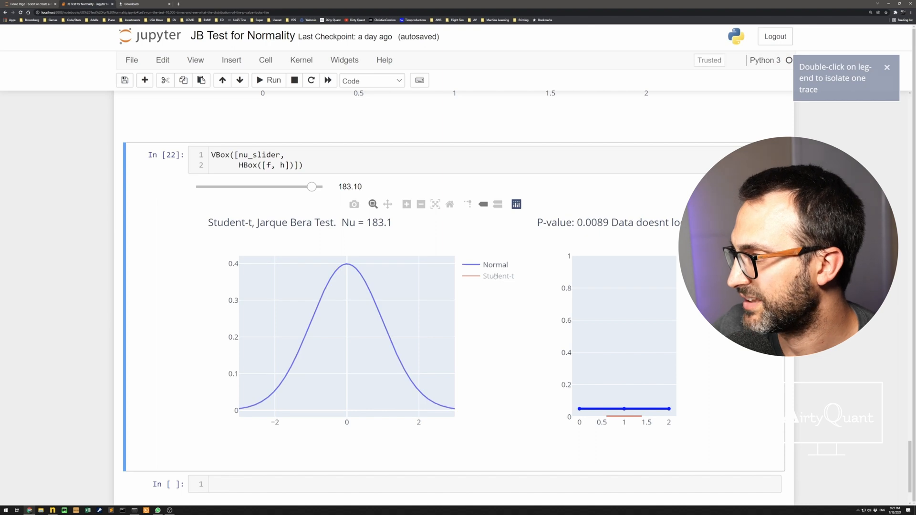
Restore the hidden Student-t curve alongside the normal curve at Nu 183.1.
double_click(498, 276)
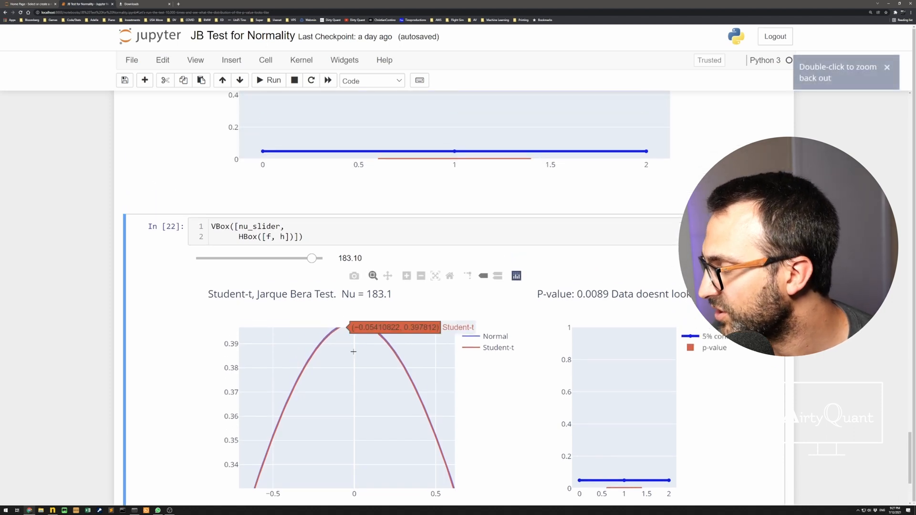
scroll("down", 3)
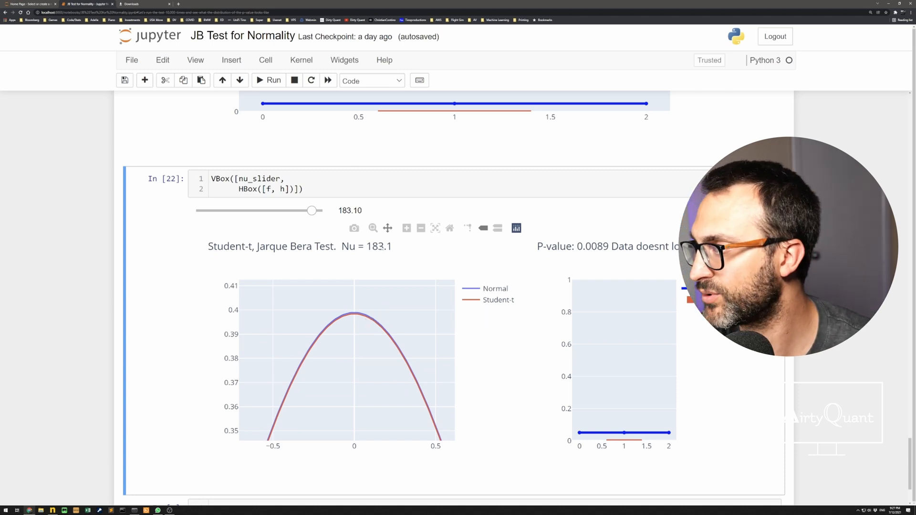
Scroll past the p-value histogram back down to the Nu slider output at 175.2.
scroll("down", 3)
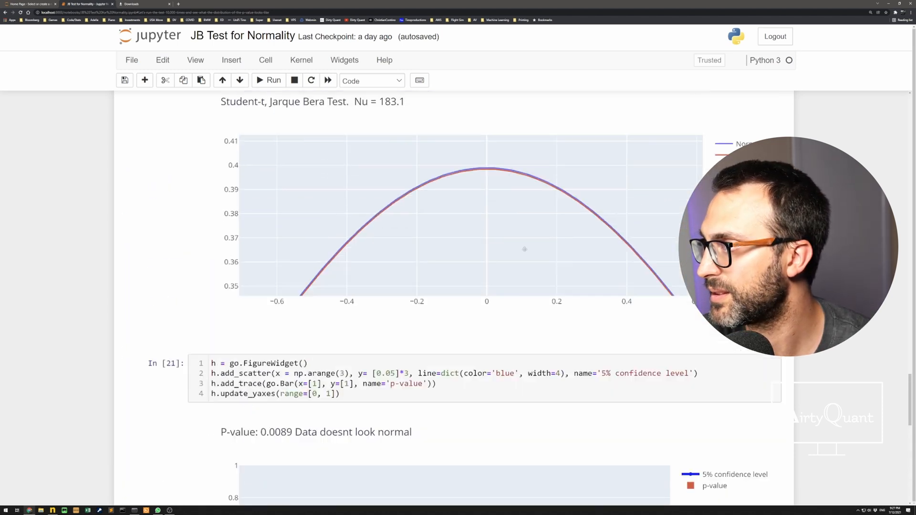
scroll("down", 3)
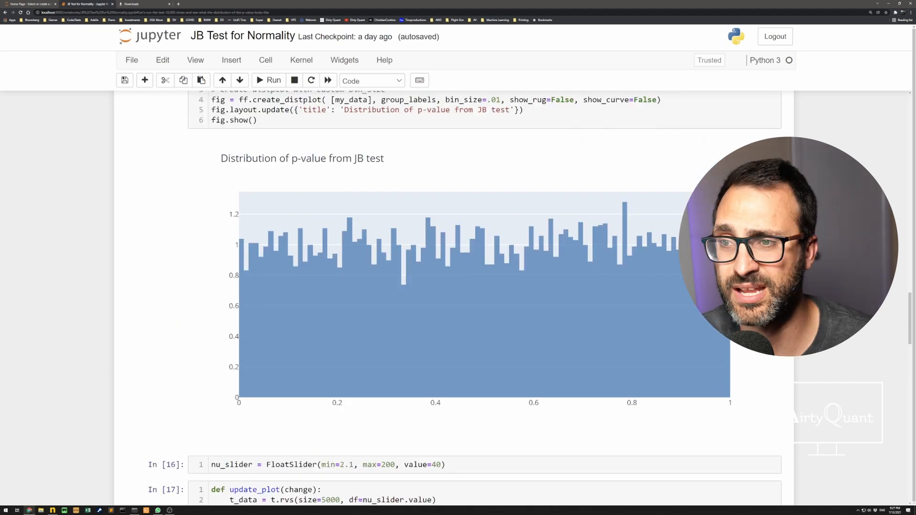
scroll("down", 3)
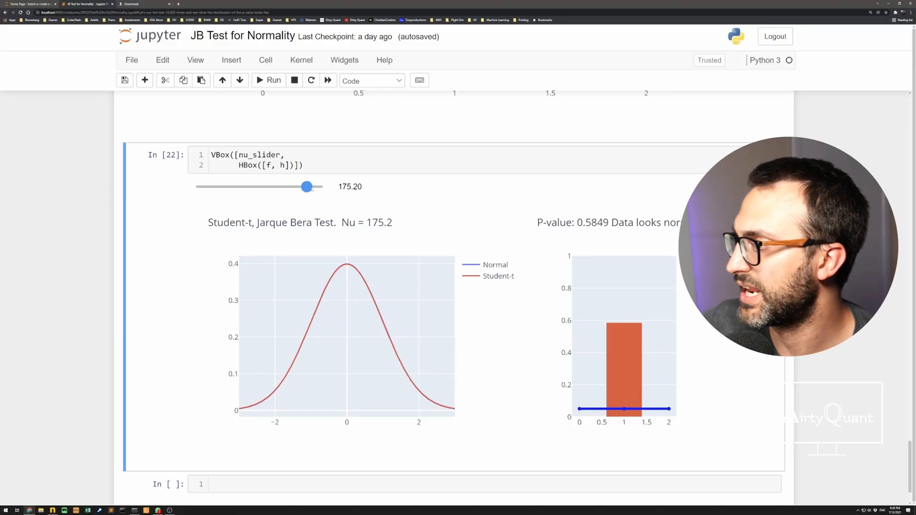
Lower Nu stepwise from about 175 to 2.1, giving fat tails and p-value 0.0.
left_click_drag(307, 186, 282, 187)
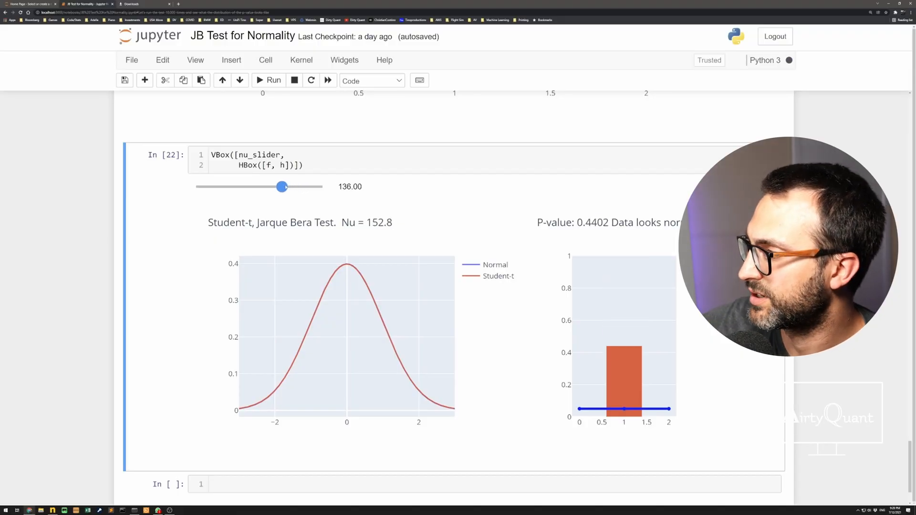
left_click_drag(282, 187, 271, 187)
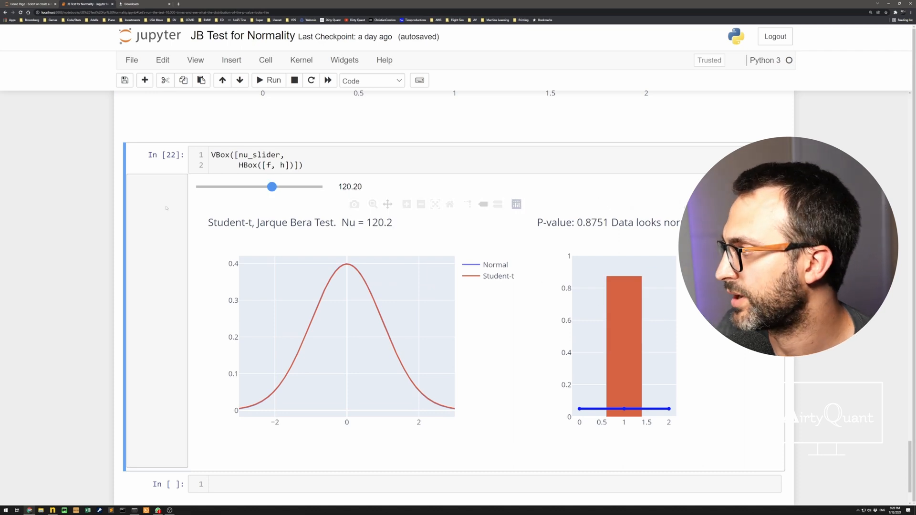
left_click_drag(272, 187, 257, 186)
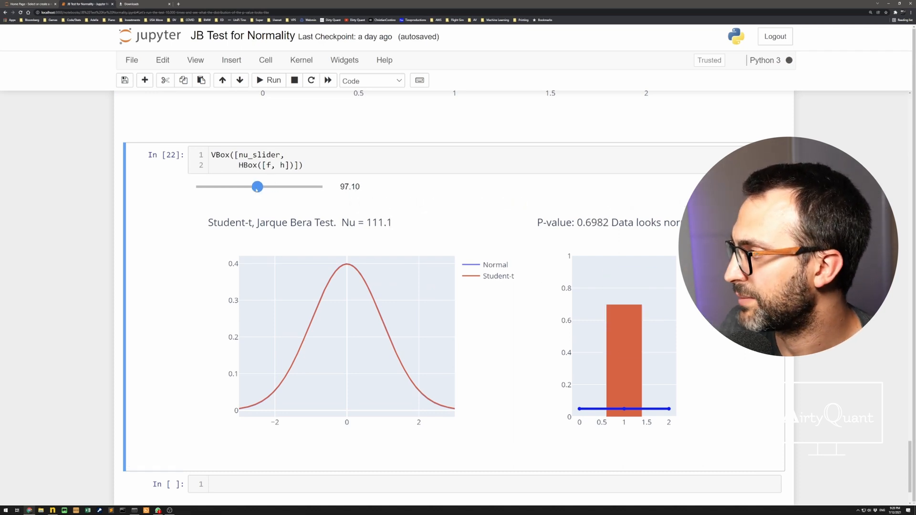
left_click_drag(258, 187, 226, 187)
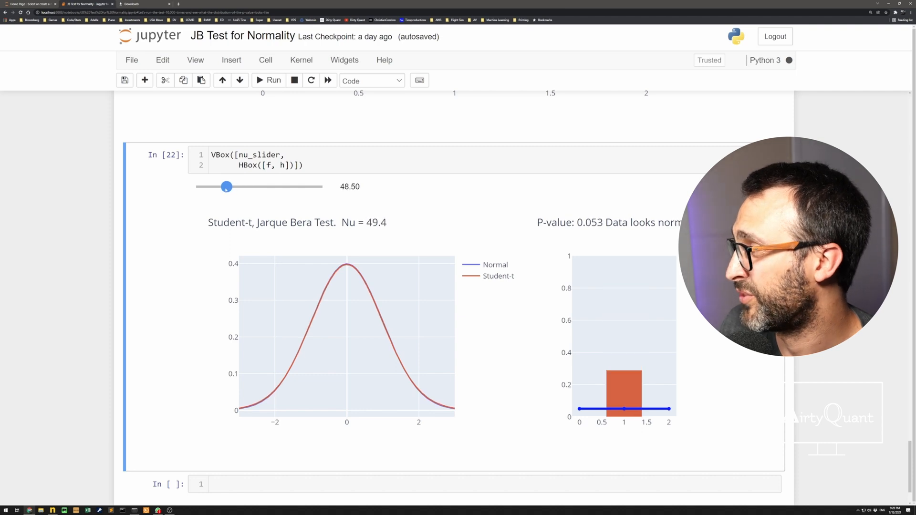
left_click_drag(226, 186, 216, 187)
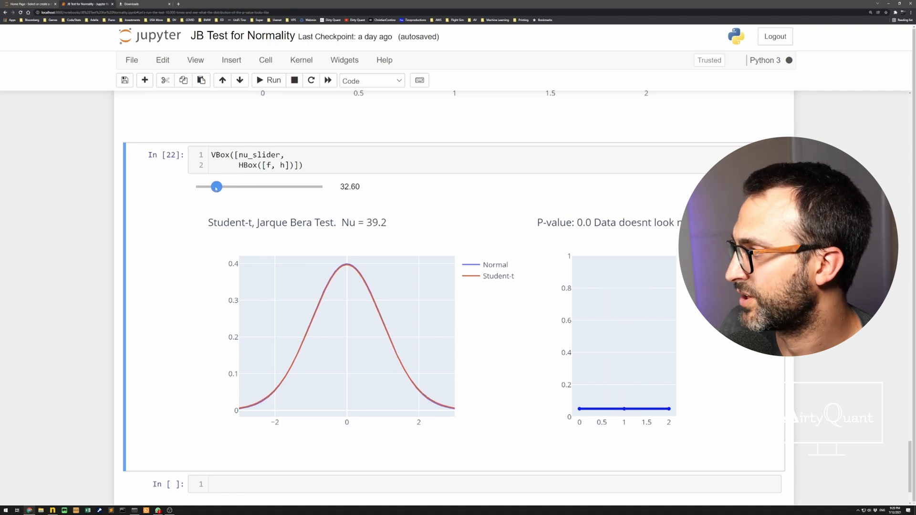
left_click_drag(216, 186, 211, 187)
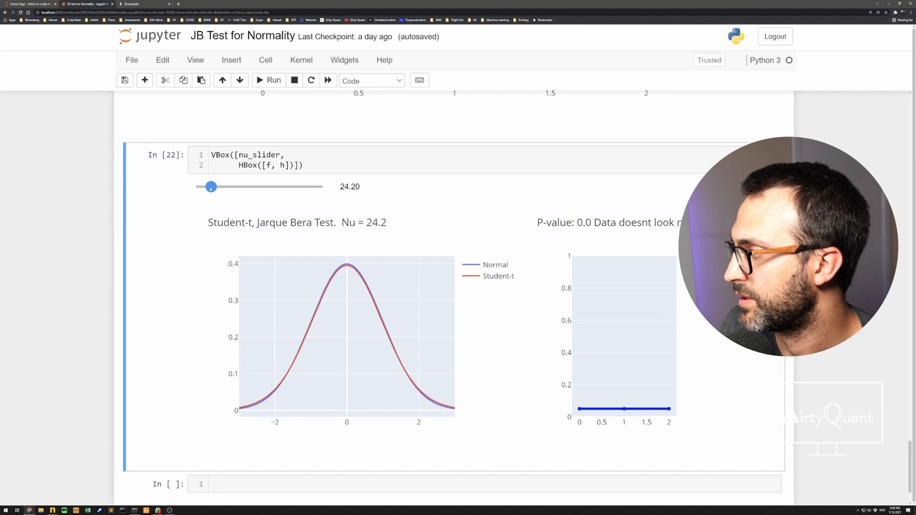
left_click_drag(211, 187, 207, 187)
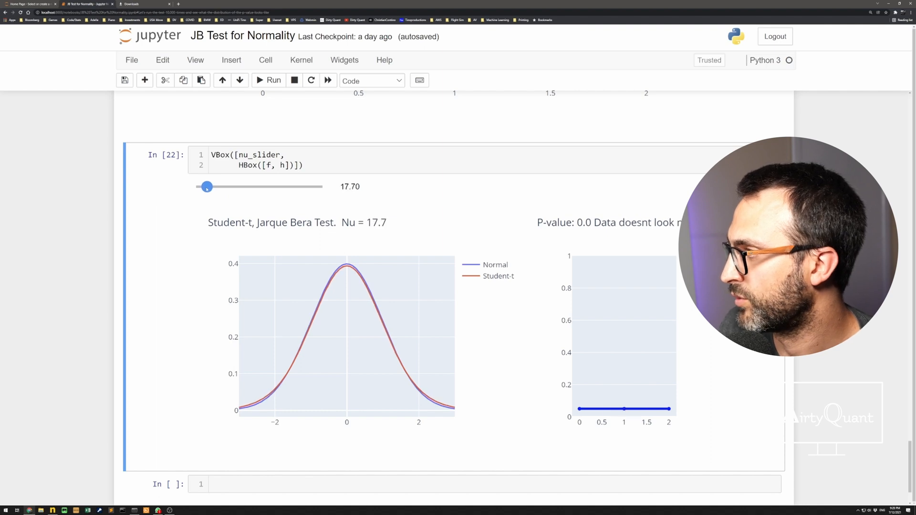
left_click_drag(206, 187, 201, 187)
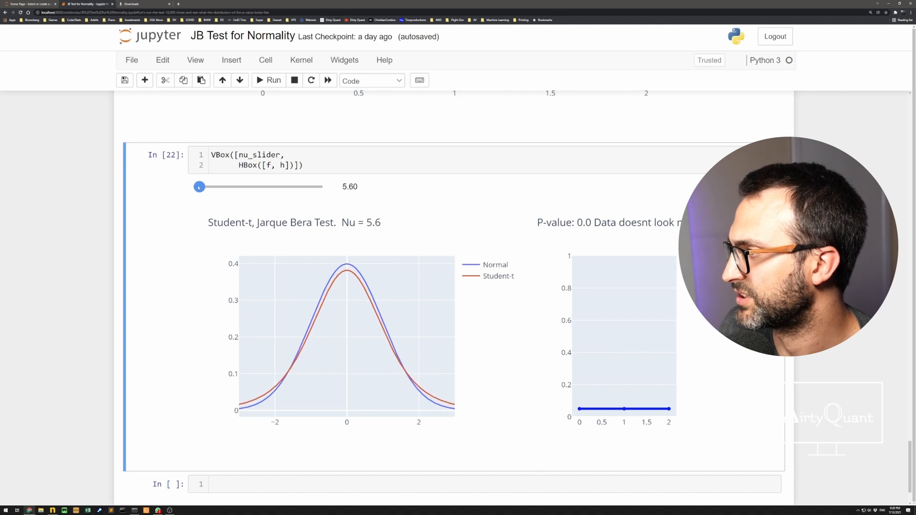
left_click_drag(200, 187, 197, 187)
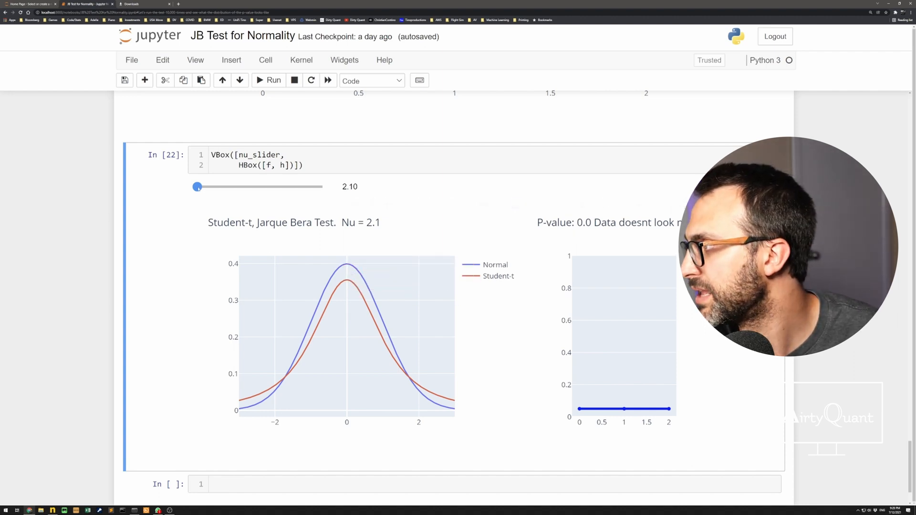
Raise Nu gradually from 2.1 through 43 to 48.3, giving p-value 0.0042.
left_click_drag(198, 186, 201, 187)
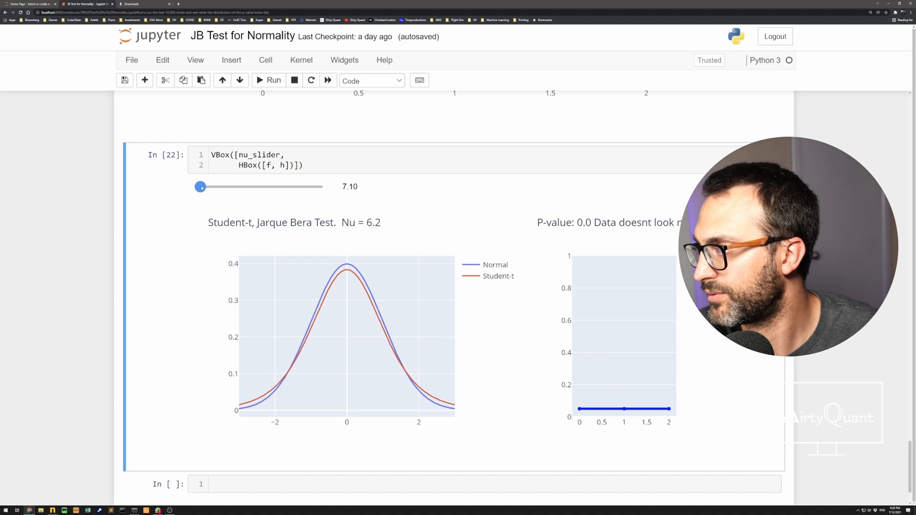
left_click_drag(200, 187, 207, 187)
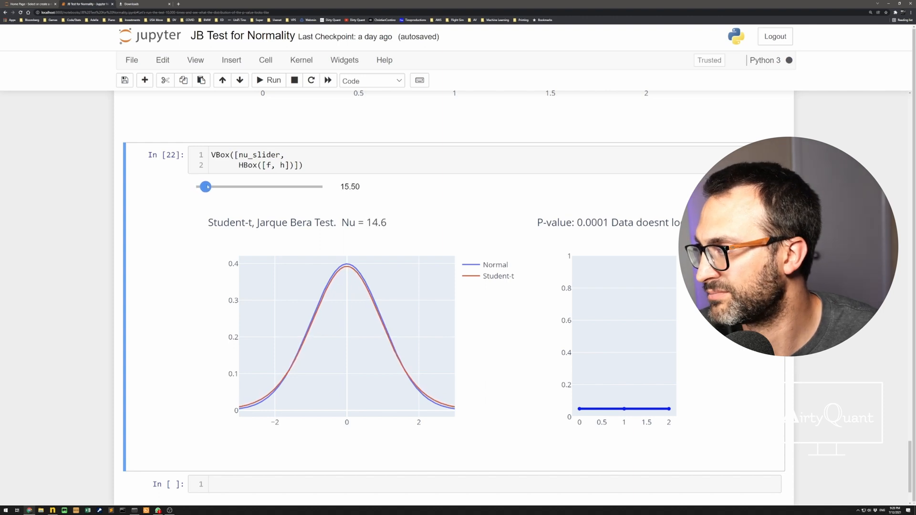
left_click_drag(207, 186, 212, 186)
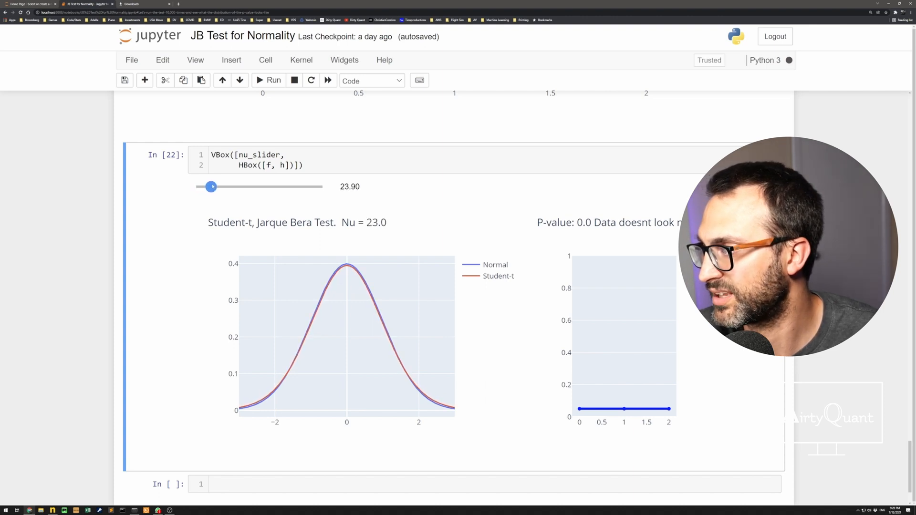
left_click_drag(211, 186, 213, 187)
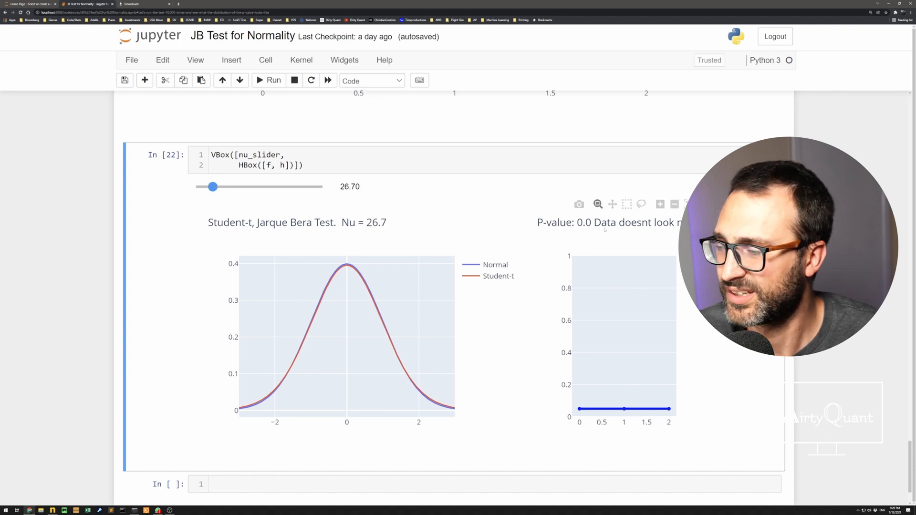
left_click_drag(213, 187, 214, 186)
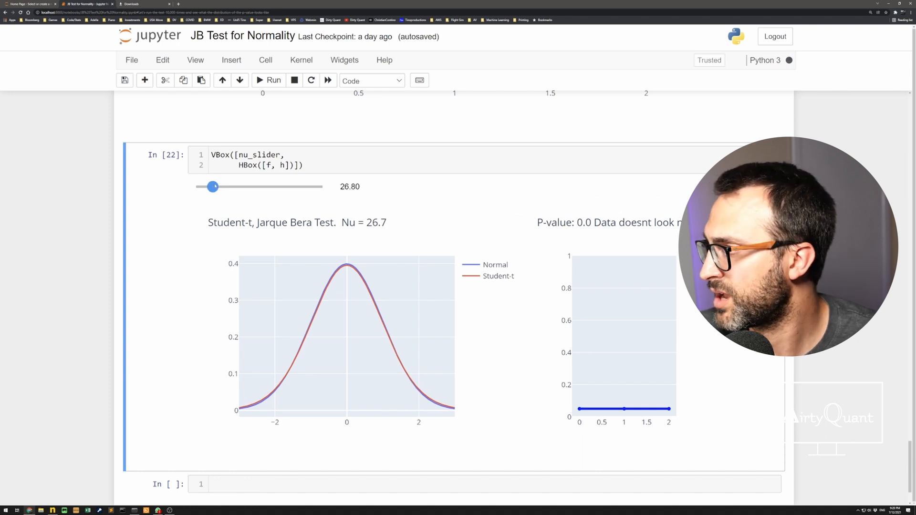
left_click_drag(213, 187, 216, 187)
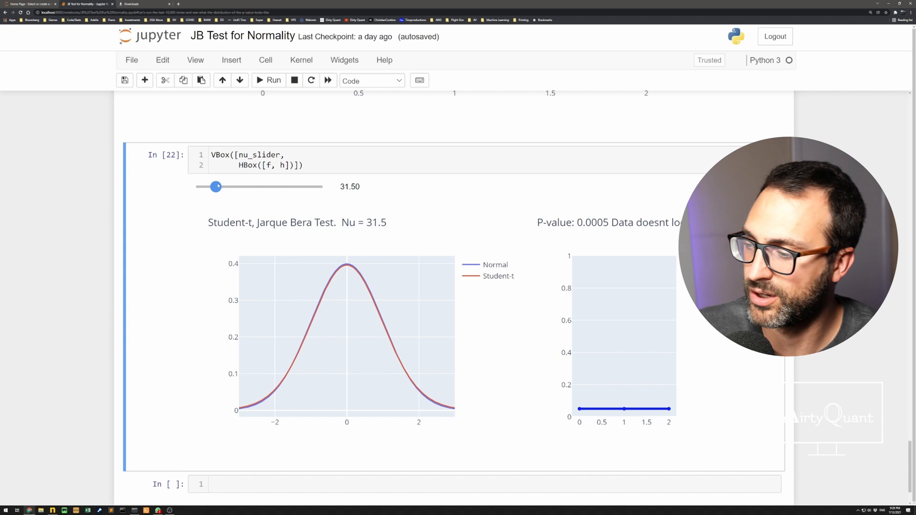
left_click_drag(216, 186, 220, 186)
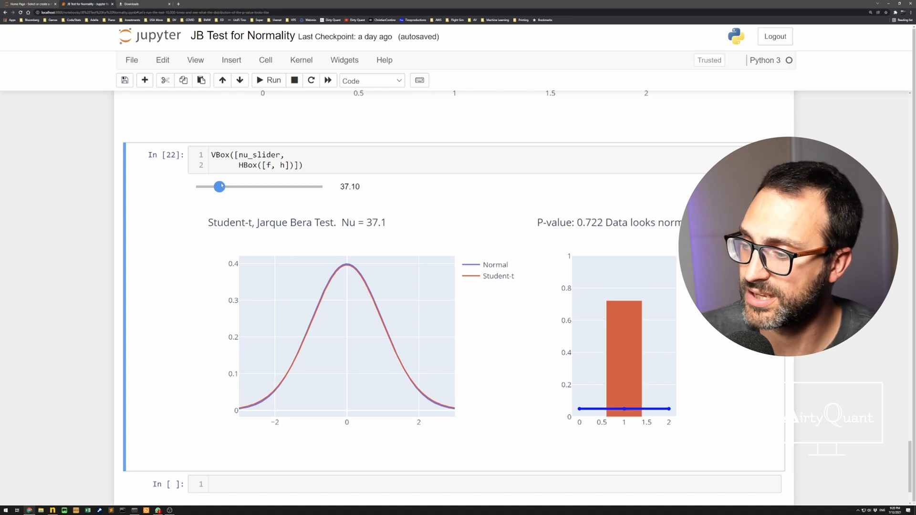
left_click_drag(220, 186, 224, 186)
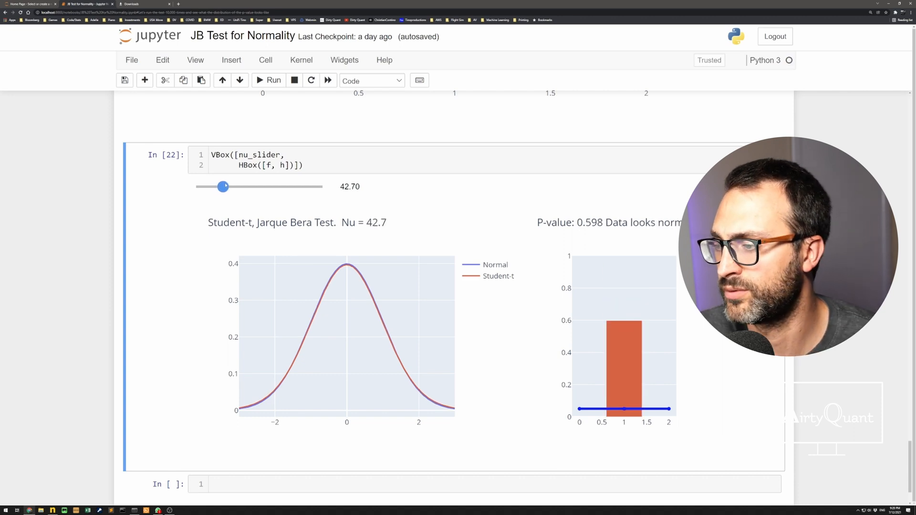
left_click_drag(223, 185, 227, 185)
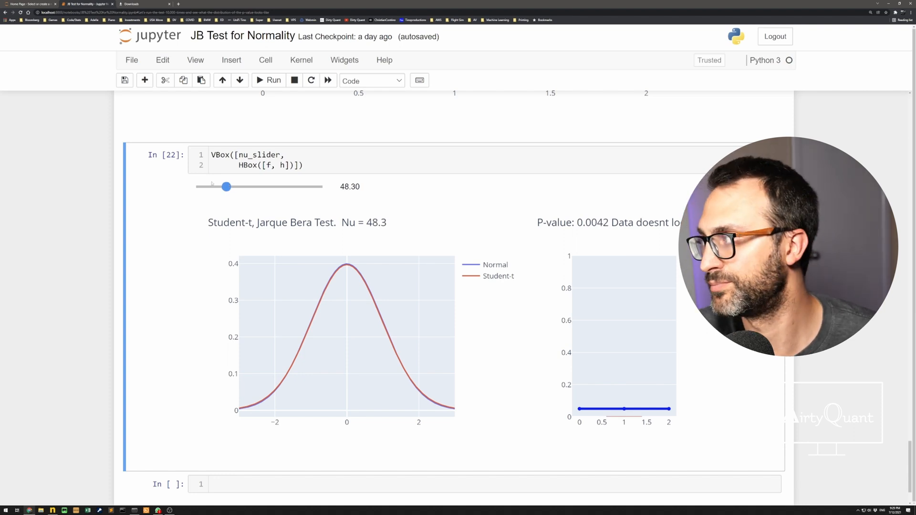
Push Nu to its maximum of 200, then lower it to 23.7 with p-value 0.0.
left_click_drag(227, 186, 322, 186)
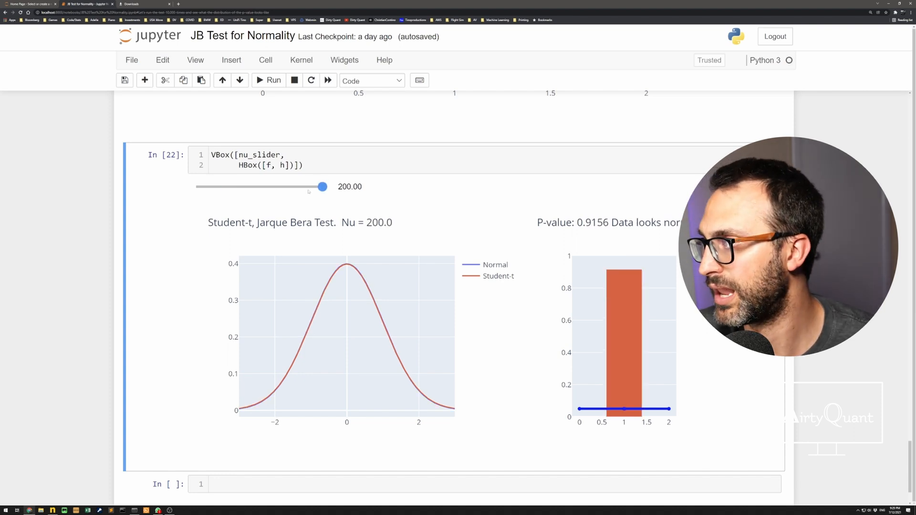
left_click_drag(322, 186, 318, 187)
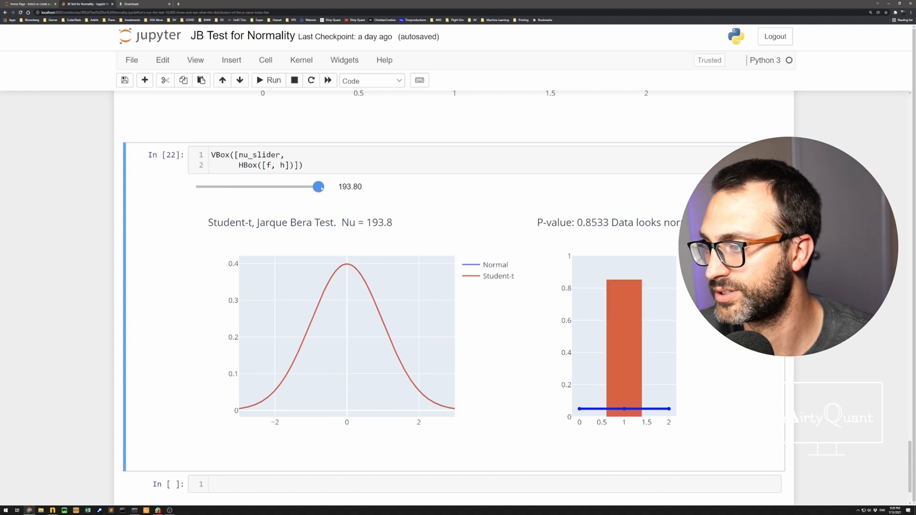
left_click_drag(319, 187, 318, 187)
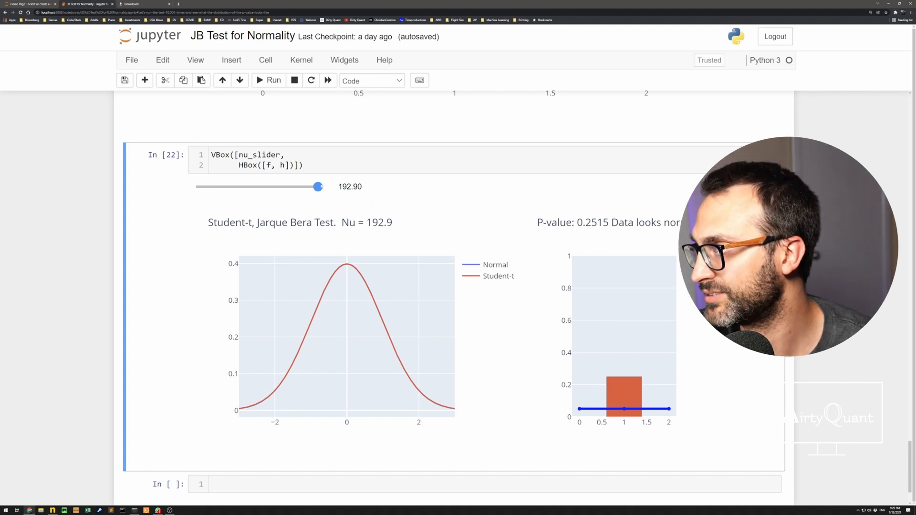
left_click_drag(319, 186, 267, 187)
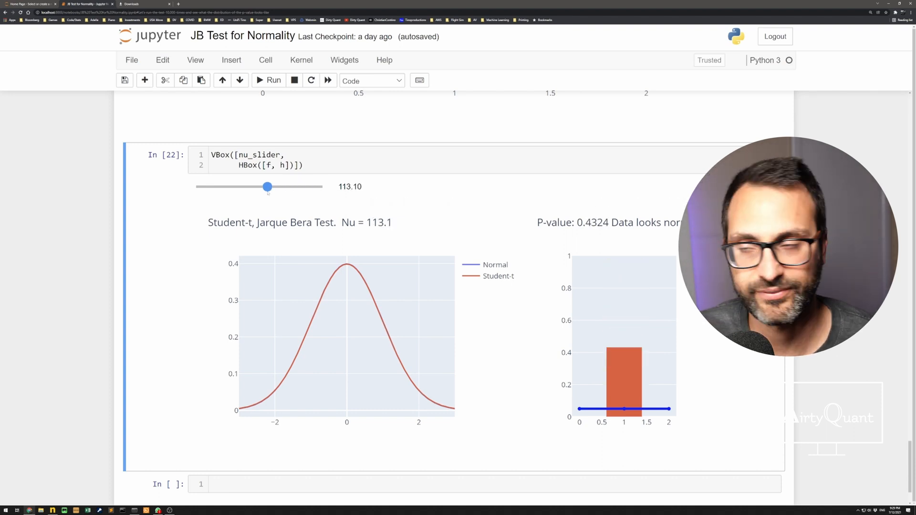
left_click_drag(267, 186, 223, 187)
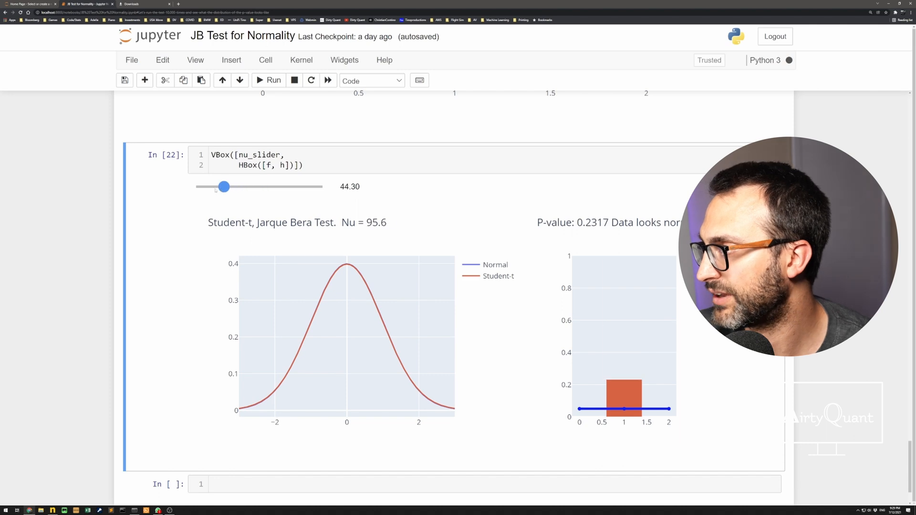
left_click_drag(224, 187, 211, 187)
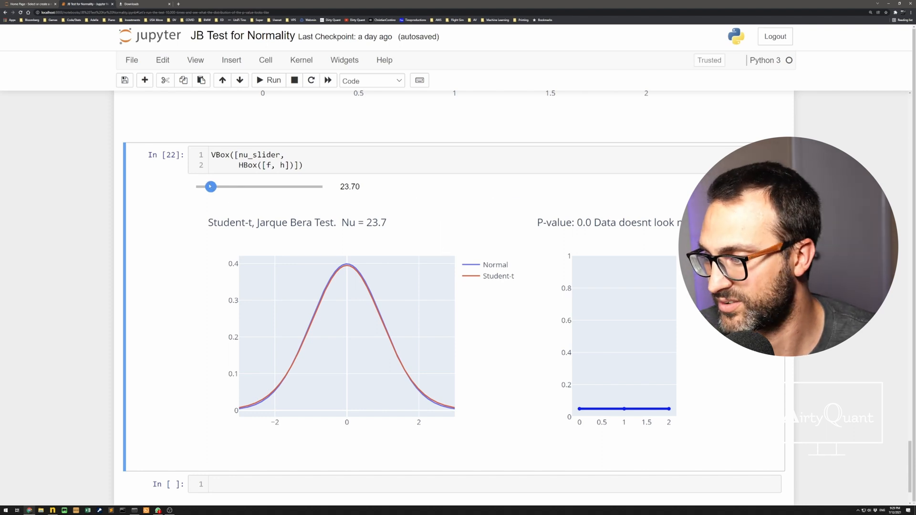
Drop Nu to 2.1, then settle it at 21.6 with p-value 0.0022.
left_click_drag(210, 186, 197, 187)
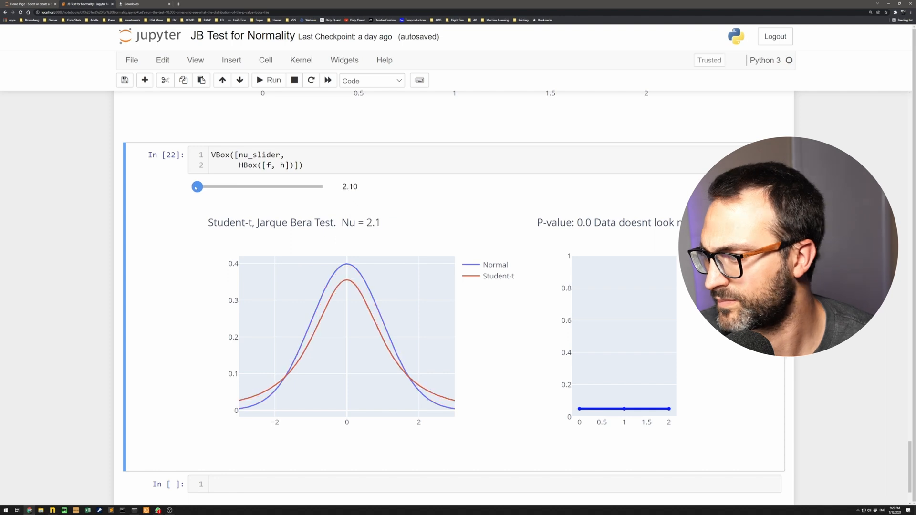
left_click_drag(196, 187, 212, 187)
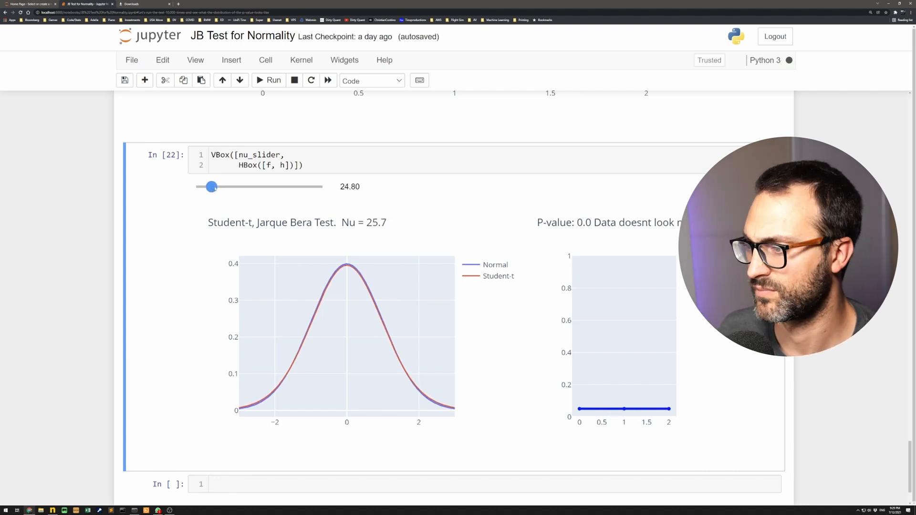
left_click_drag(213, 187, 211, 186)
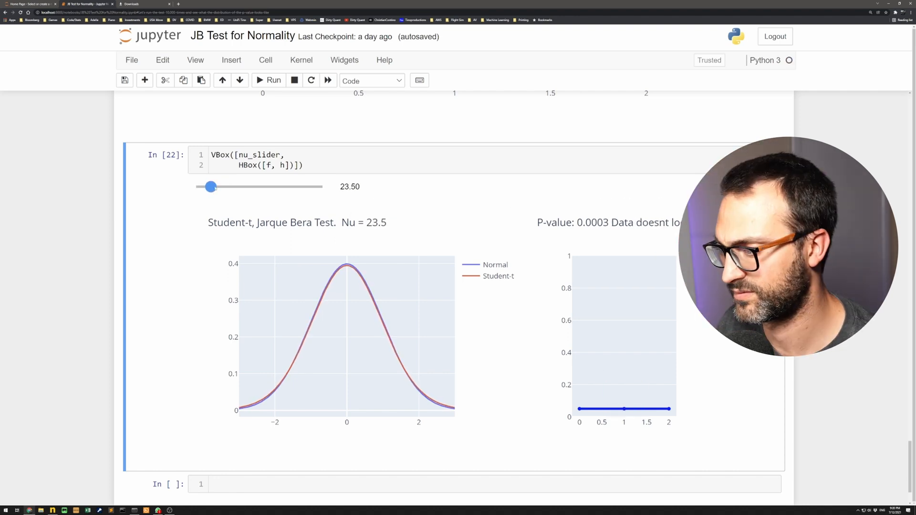
left_click_drag(211, 186, 210, 187)
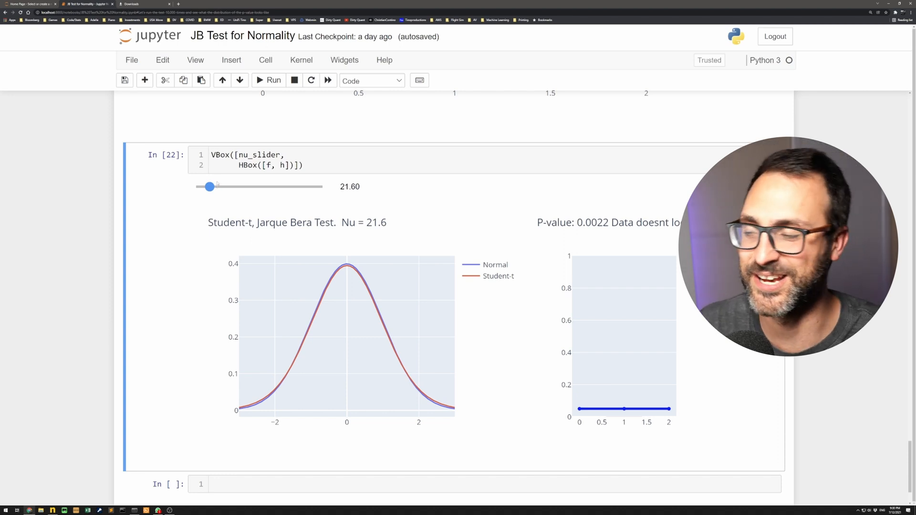